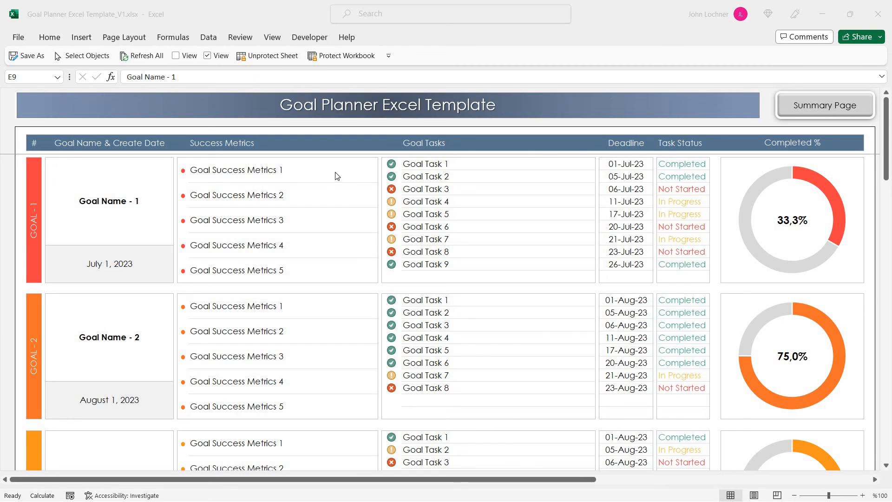
mouse_move(466, 117)
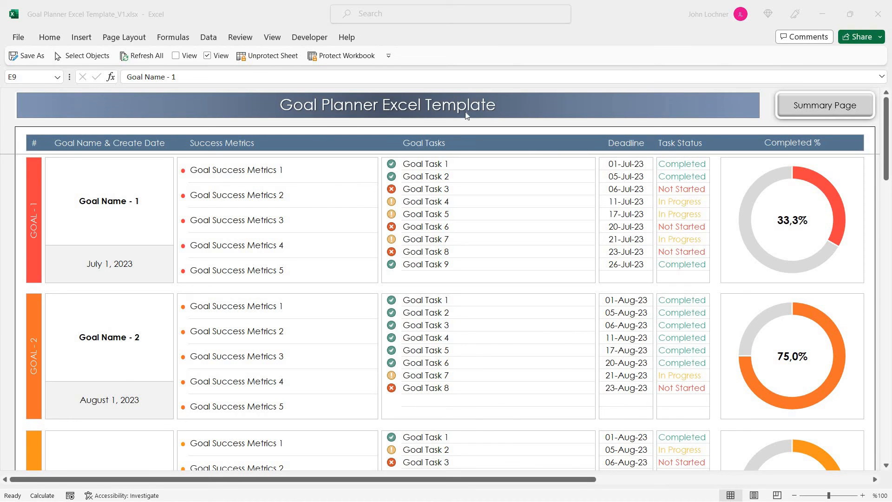
- Enter 'New Goal' as the title of Goal 2 in the planner
scroll(down, 3)
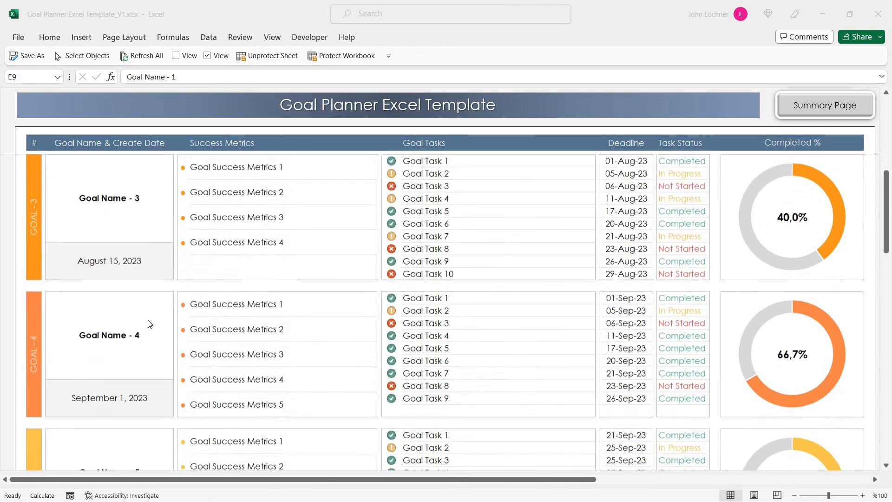
scroll(down, 3)
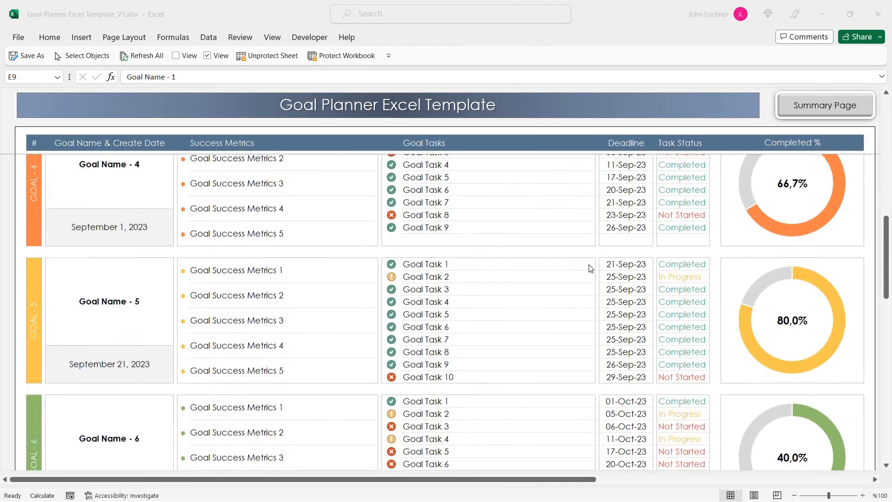
scroll(up, 3)
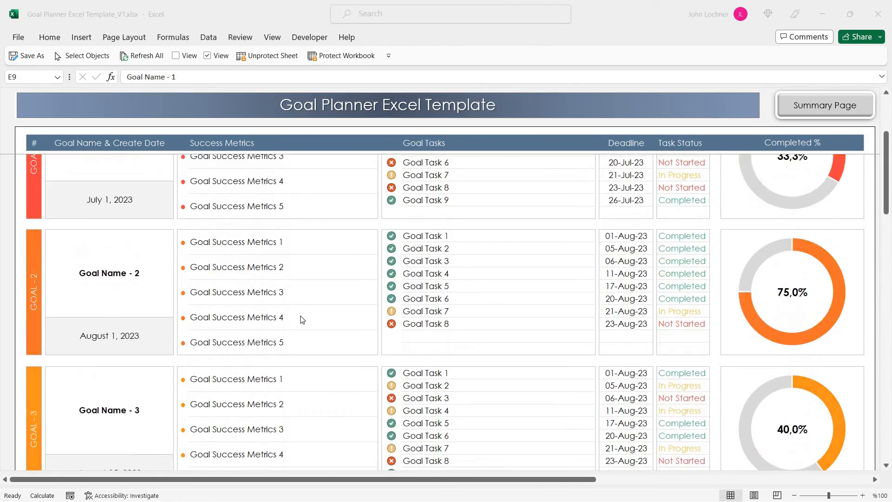
scroll(up, 3)
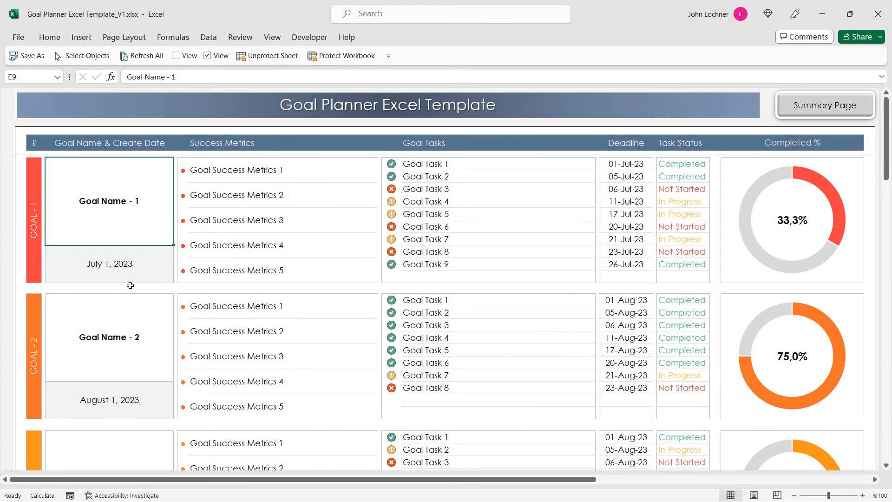
scroll(down, 3)
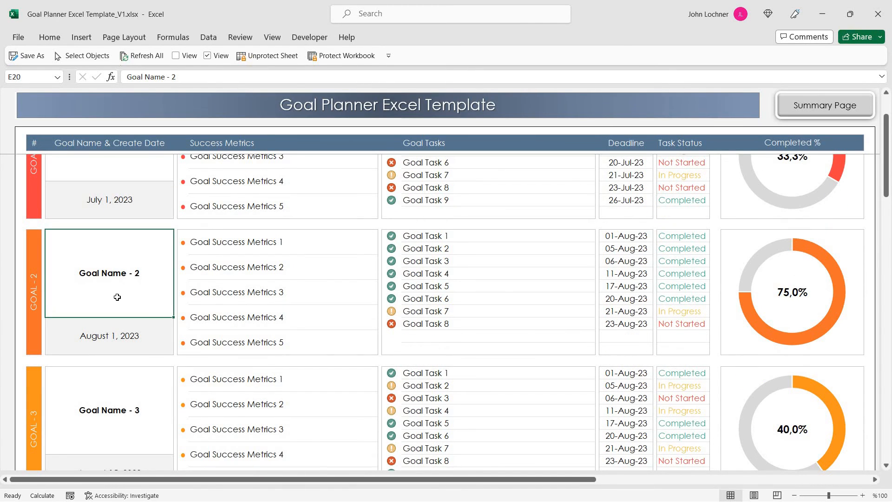
text(New Goal)
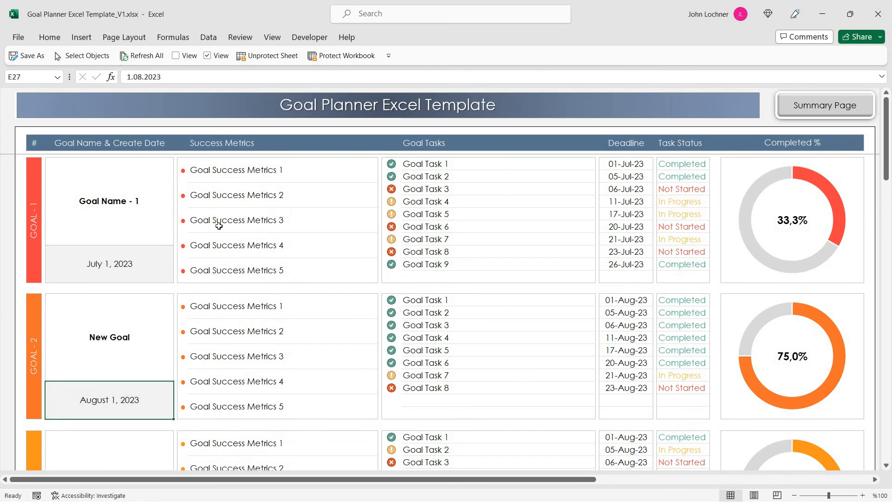
mouse_move(258, 169)
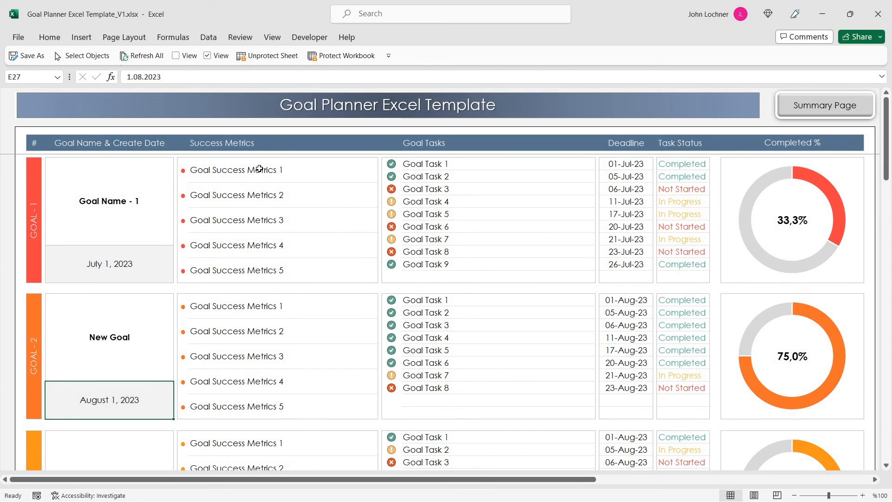
click(282, 270)
text(6)
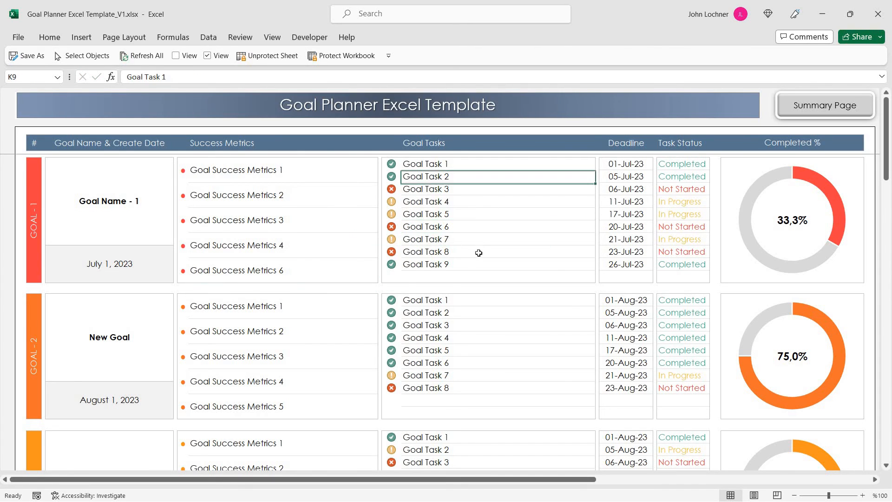
- Extend Goal Task 9 with Fill Series to Goal Task 10 and give it deadline 07-Jul-23
click(497, 264)
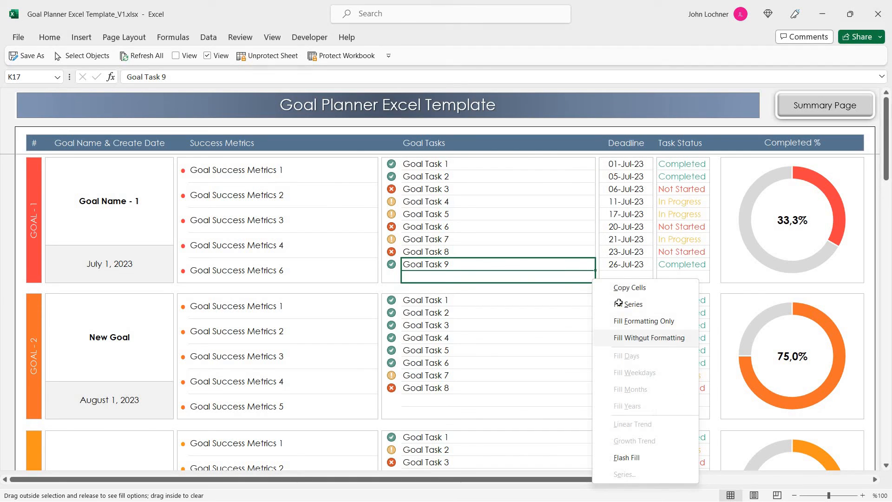
click(648, 337)
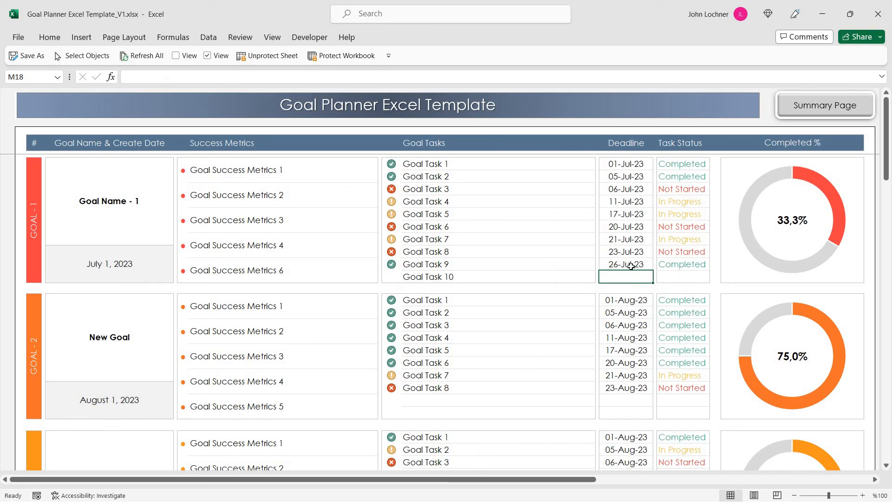
mouse_move(630, 286)
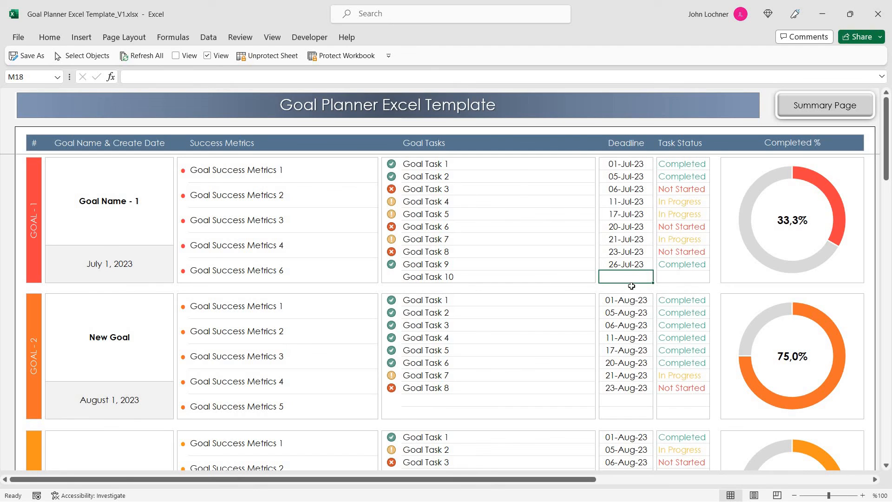
click(625, 277)
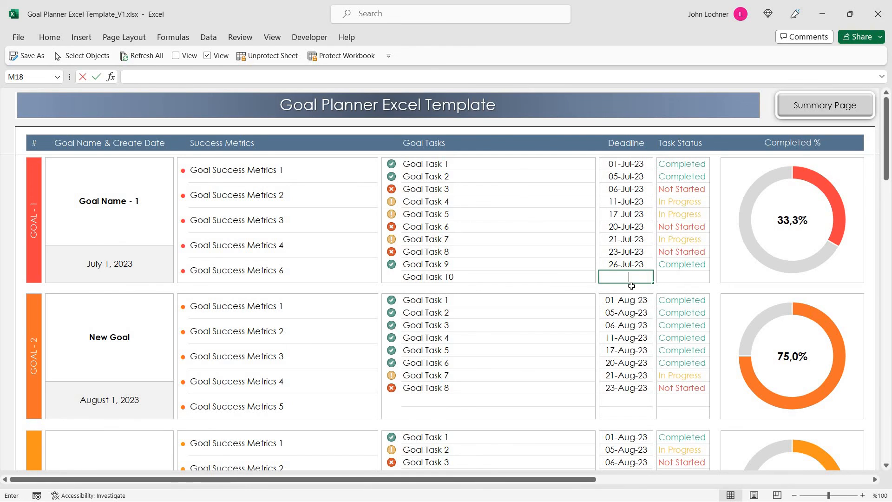
text(07.07.)
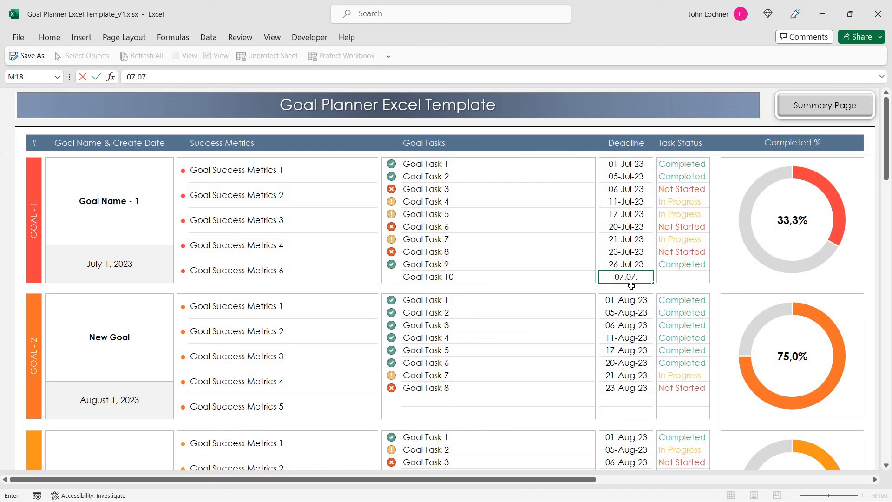
key(Return)
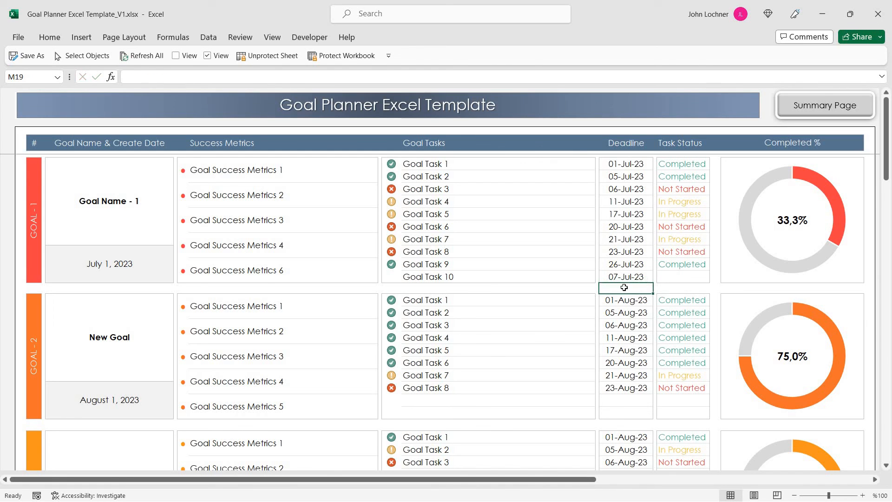
- Set Goal Task 10's status to Completed, raising Goal 1's donut chart to 40%
click(681, 276)
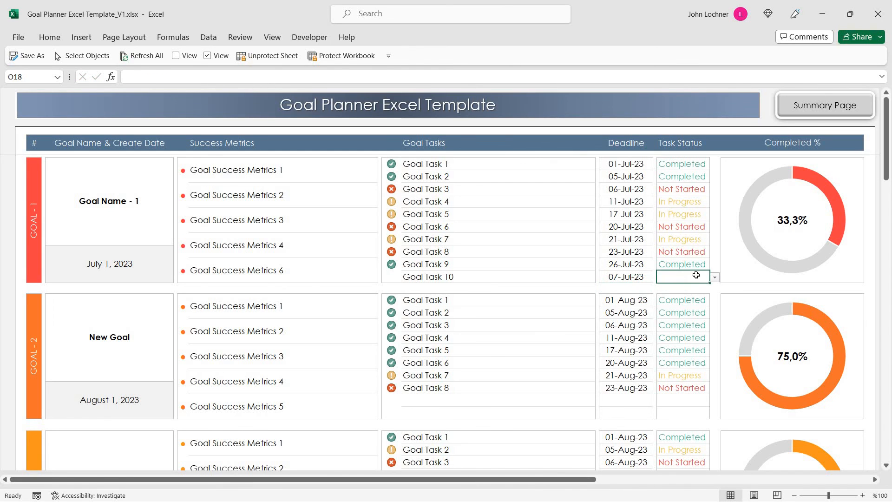
click(714, 277)
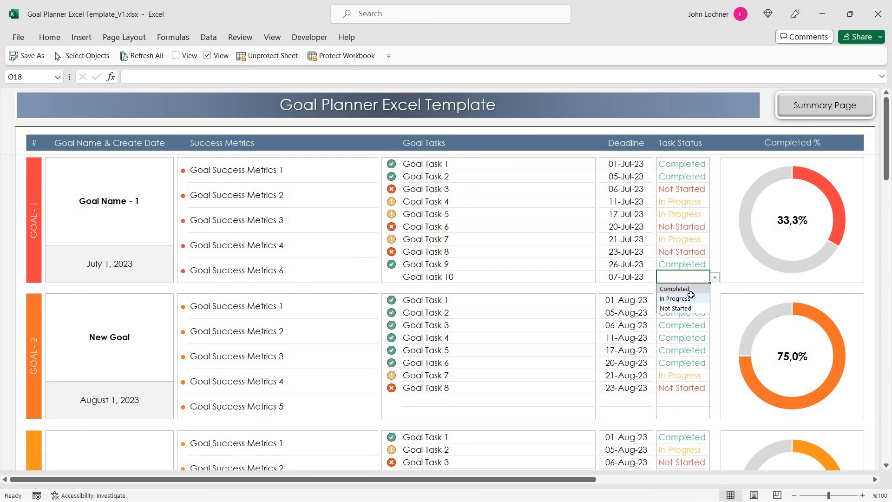
click(678, 299)
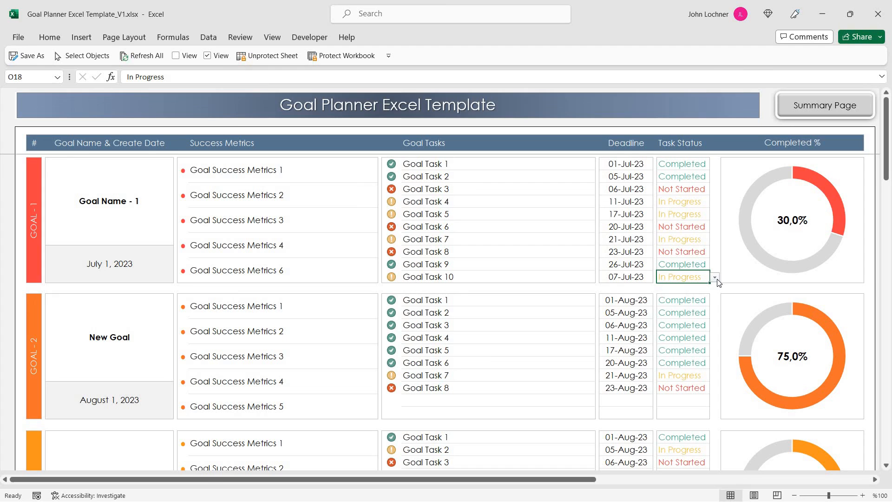
click(678, 277)
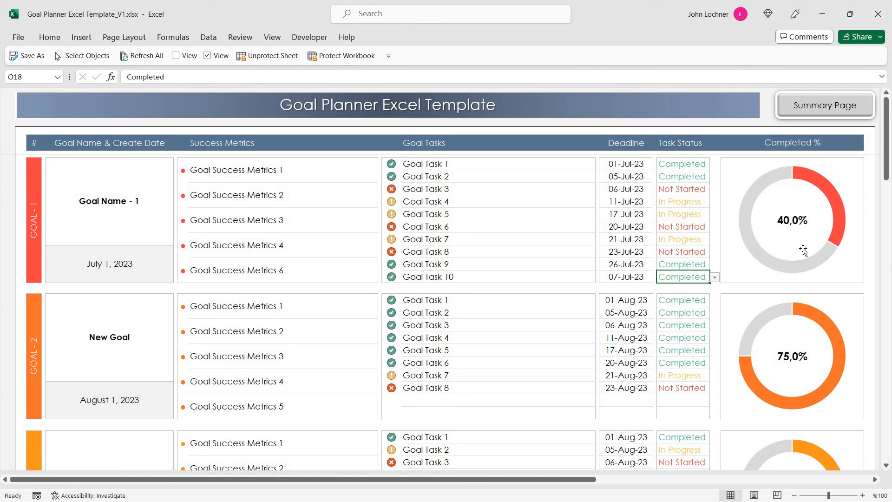
mouse_move(705, 285)
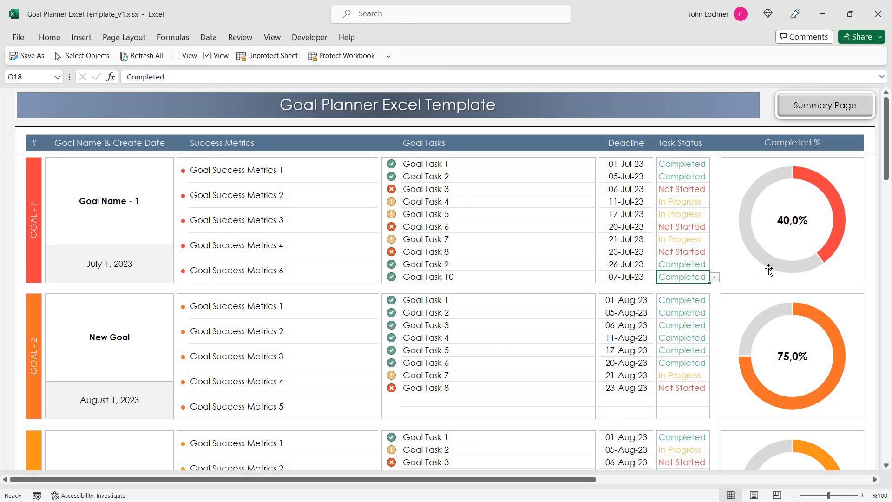
mouse_move(558, 273)
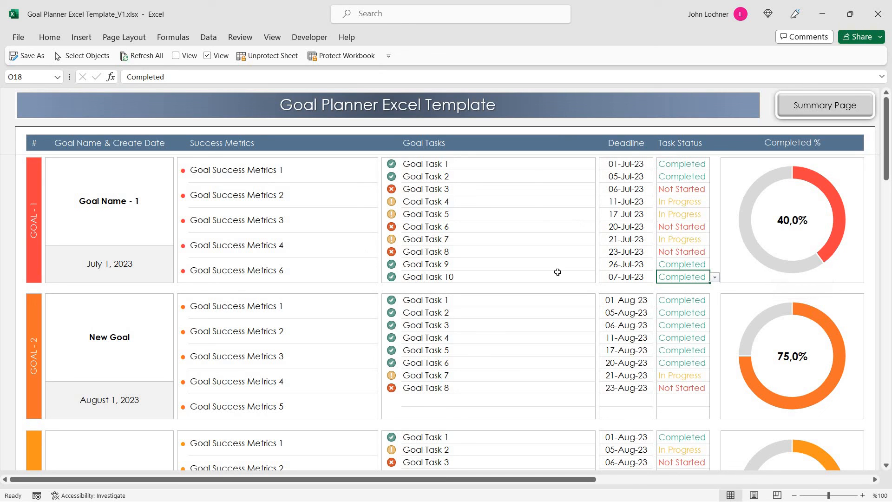
scroll(down, 3)
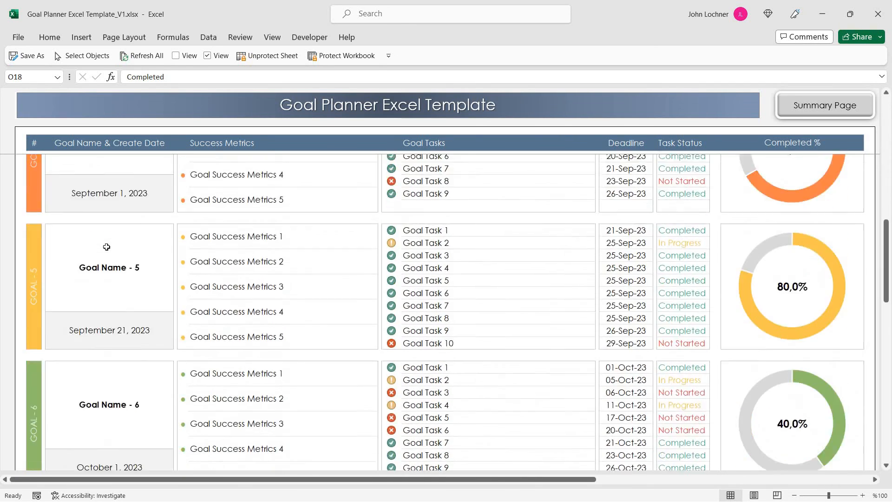
scroll(down, 3)
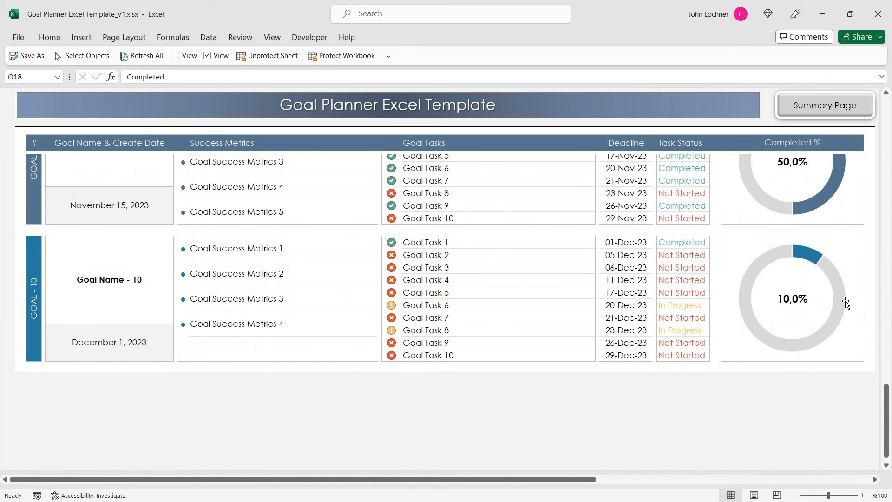
scroll(up, 3)
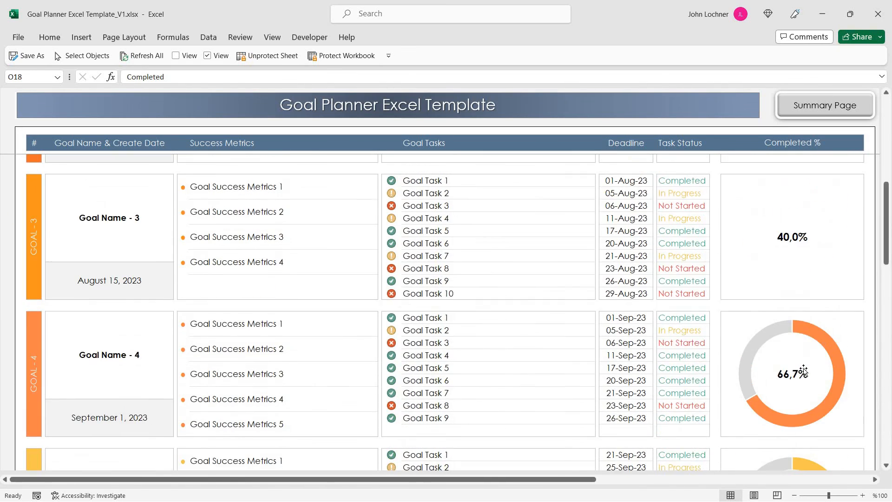
scroll(up, 3)
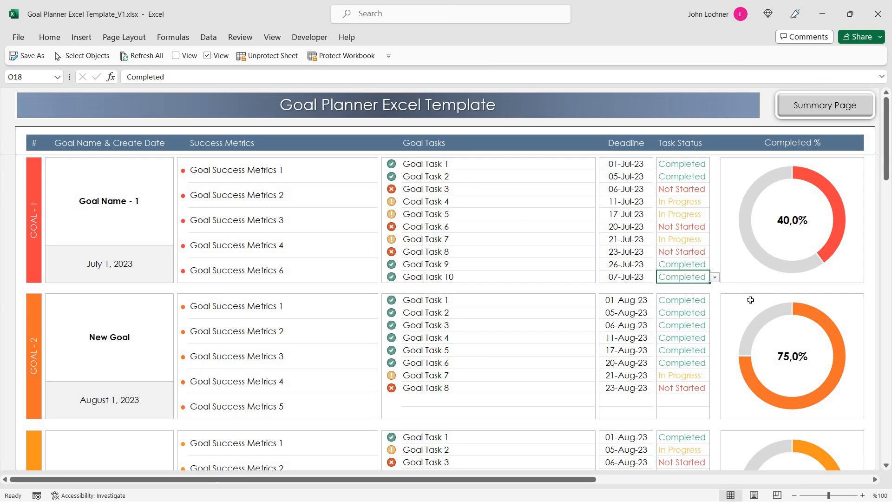
click(824, 105)
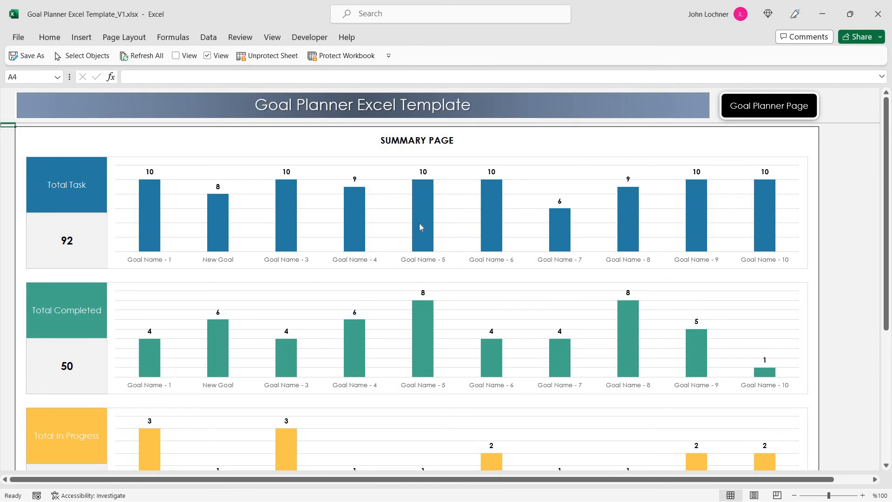
mouse_move(422, 214)
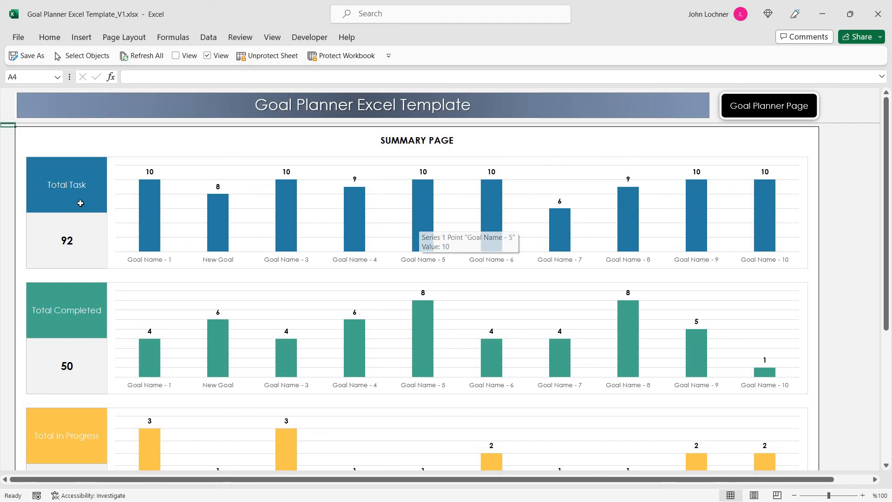
scroll(down, 3)
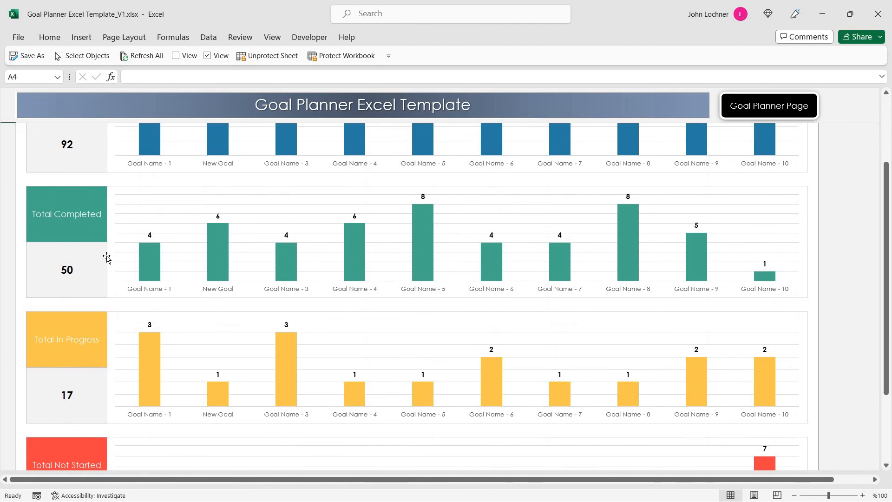
scroll(down, 3)
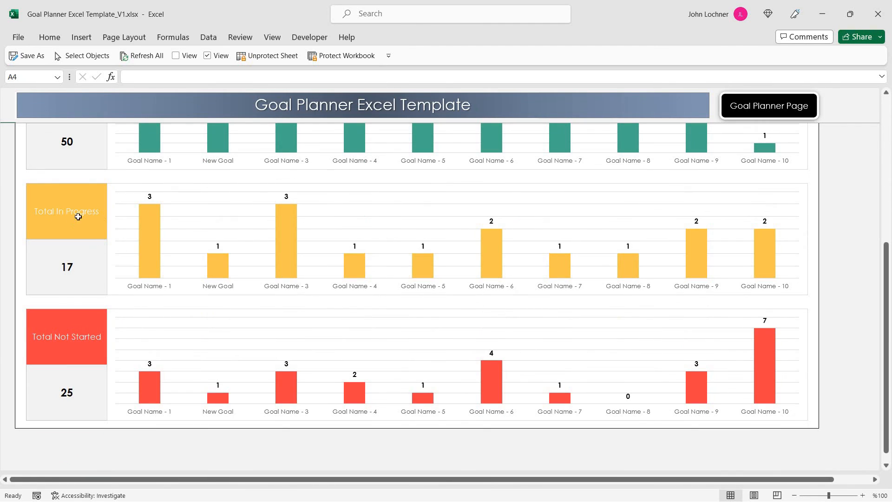
mouse_move(302, 379)
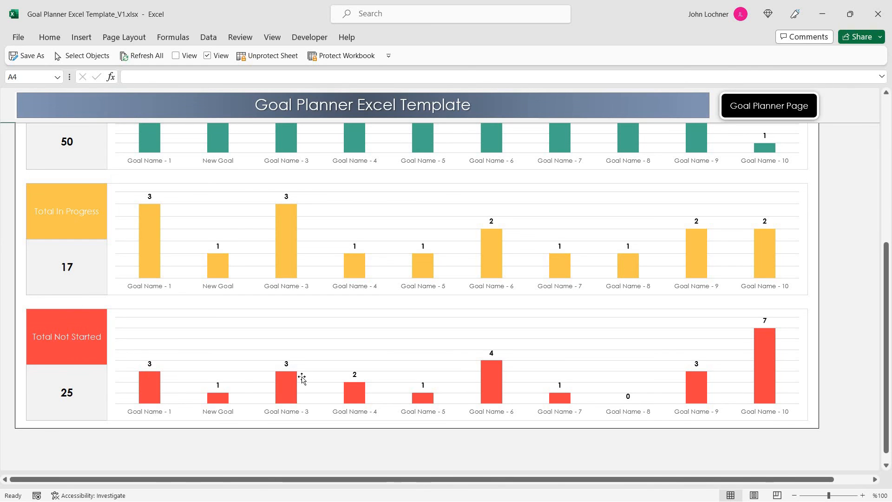
mouse_move(419, 247)
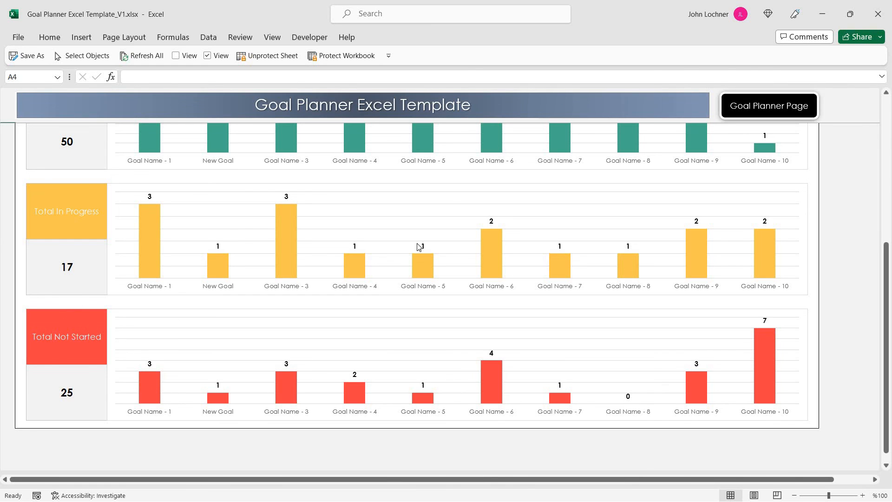
scroll(up, 3)
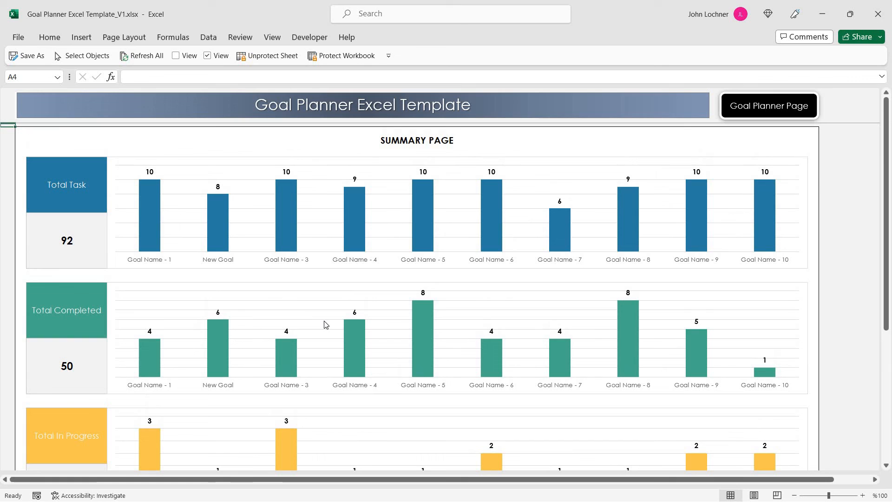
click(769, 105)
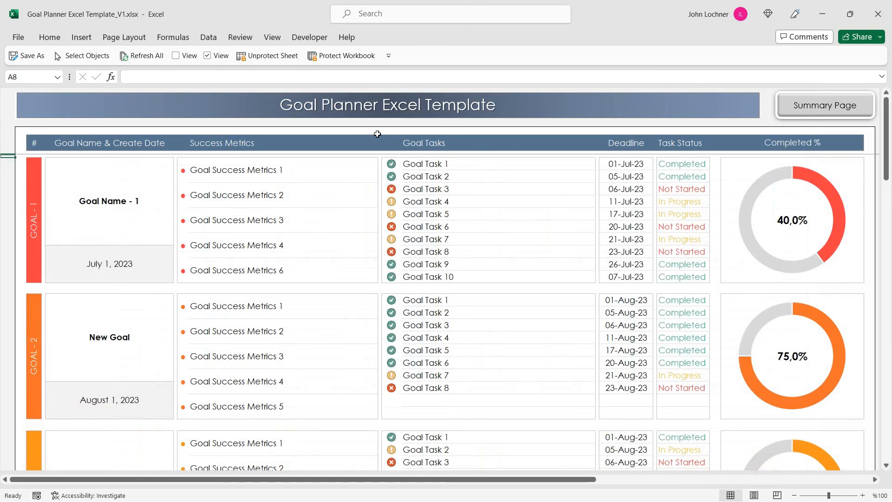